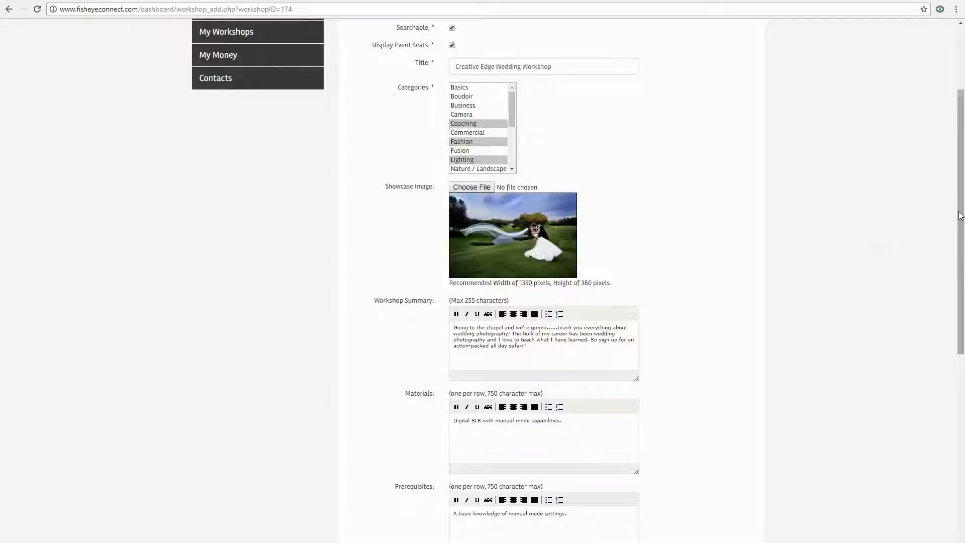
{"action": "scroll", "scroll_direction": "down", "scroll_amount": 3}
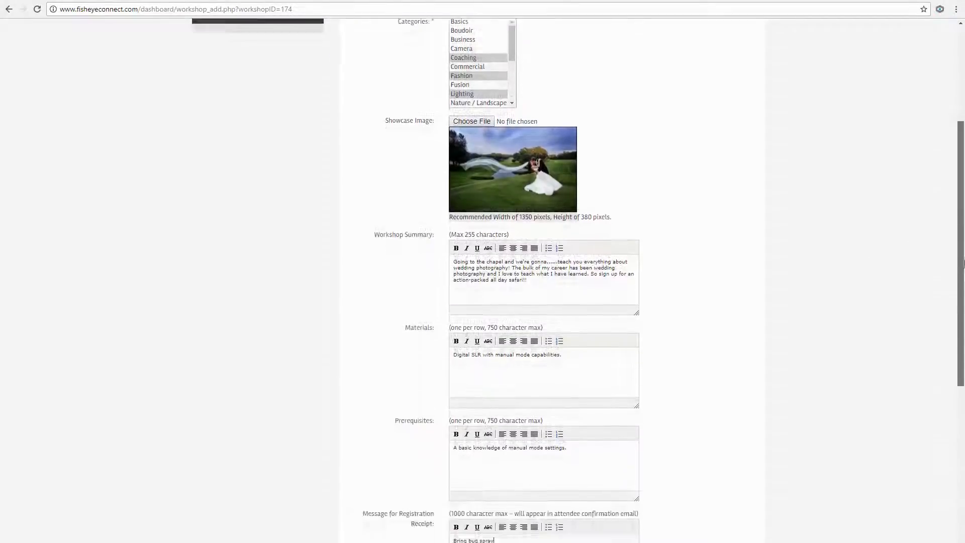
{"action": "scroll", "scroll_direction": "down", "scroll_amount": 3}
{"action": "type", "text": " and br"}
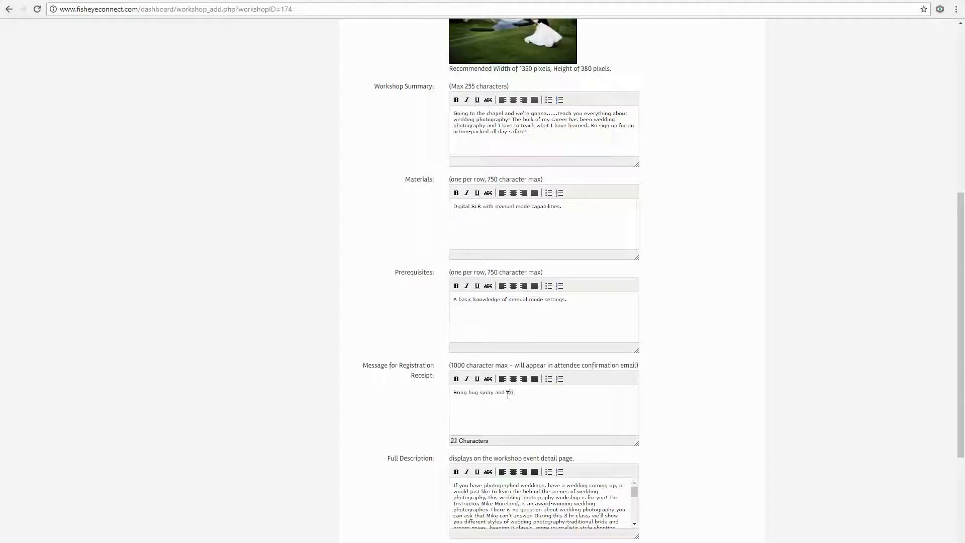
{"action": "type", "text": "ing"}
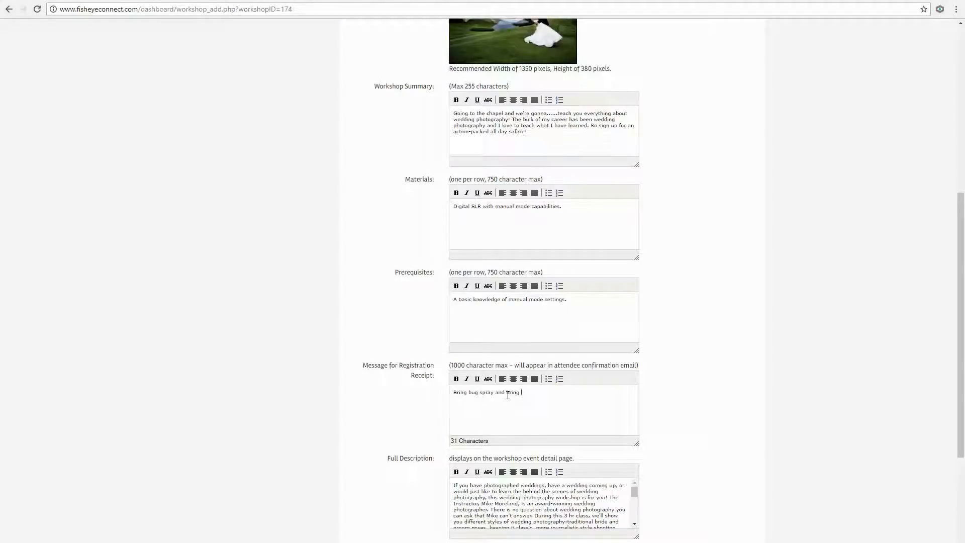
{"action": "type", "text": "tripod"}
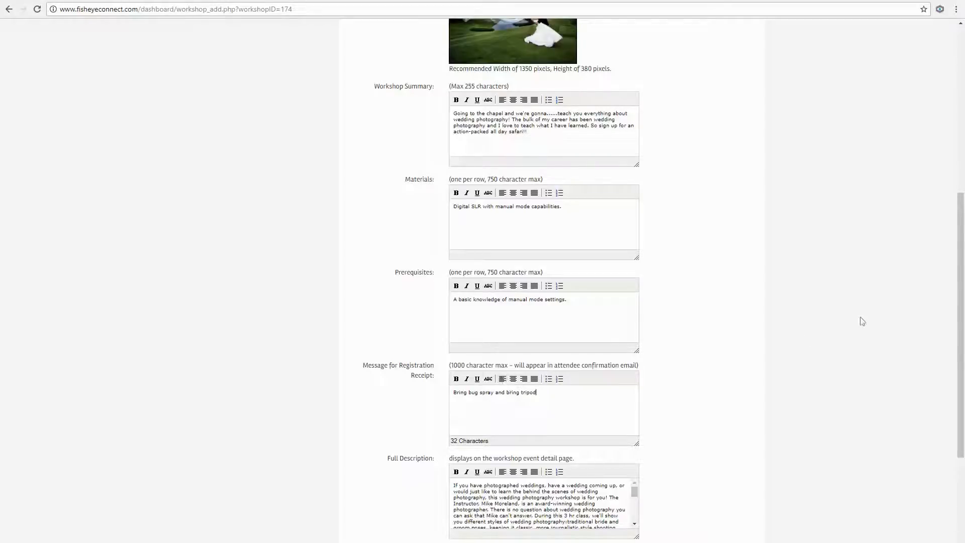
{"action": "scroll", "scroll_direction": "down", "scroll_amount": 3}
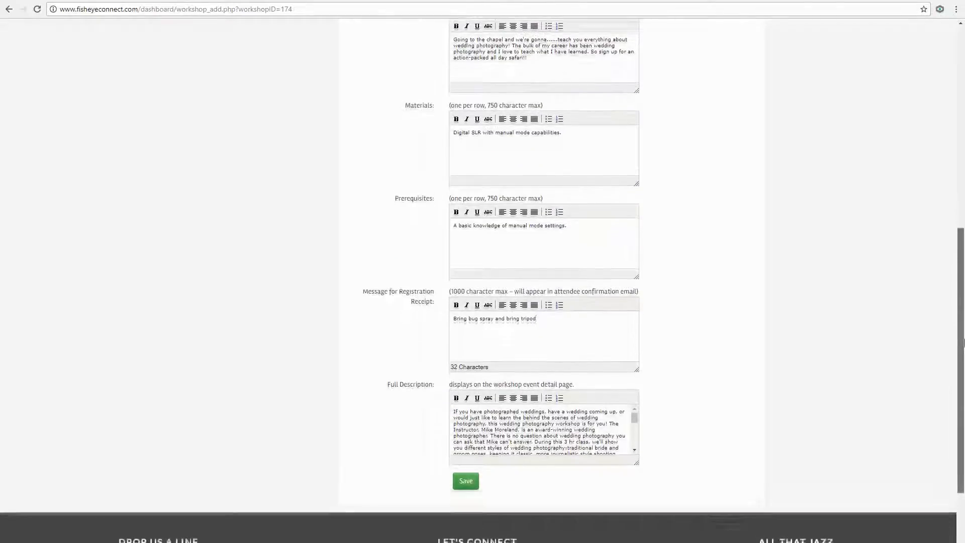
{"action": "scroll", "scroll_direction": "down", "scroll_amount": 3}
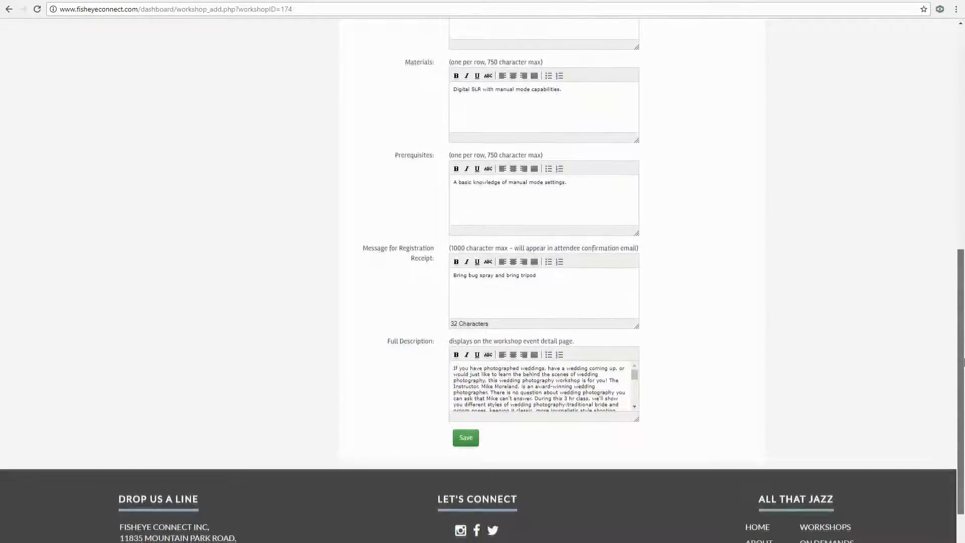
{"action": "scroll", "scroll_direction": "down", "scroll_amount": 3}
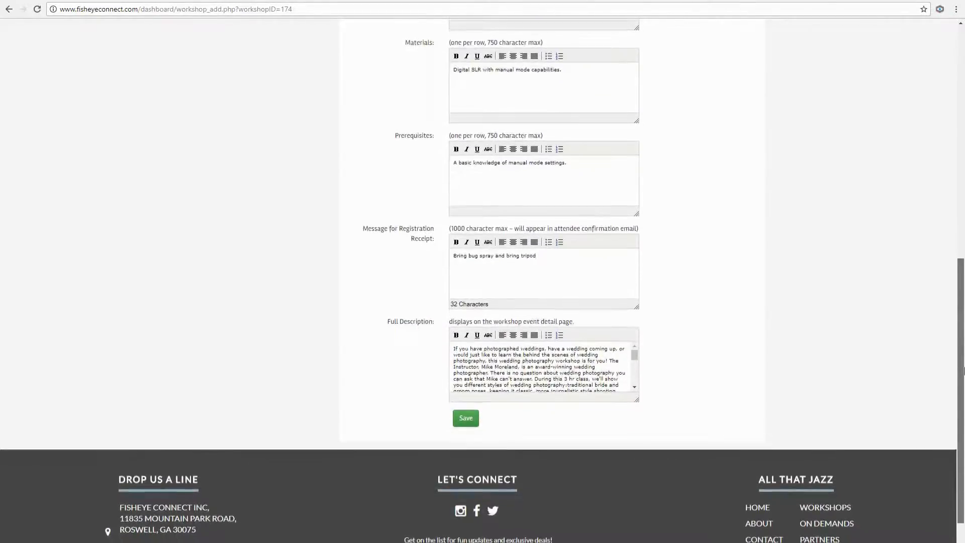